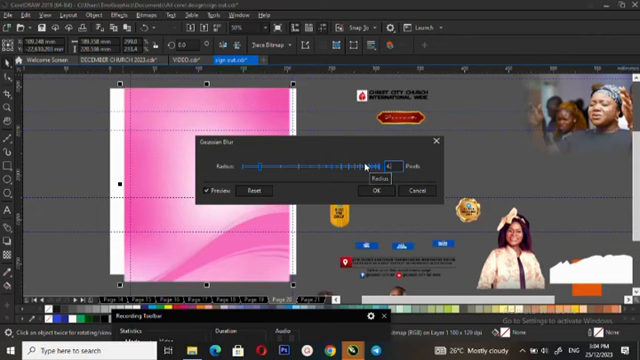
Close the Browse dialog to return to the flyer with the white base shape.
left_click(378, 190)
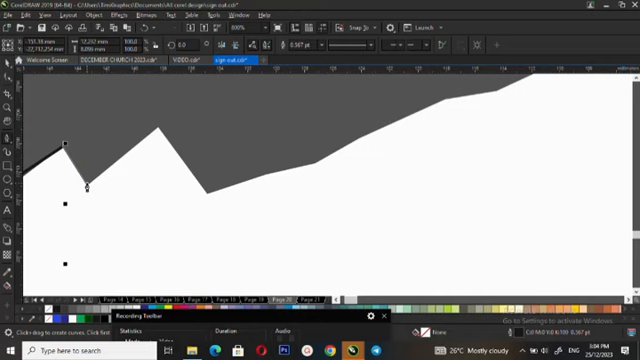
Drag the top-edge nodes of the white shape with the Shape tool to smooth it into gentle waves.
left_click(204, 196)
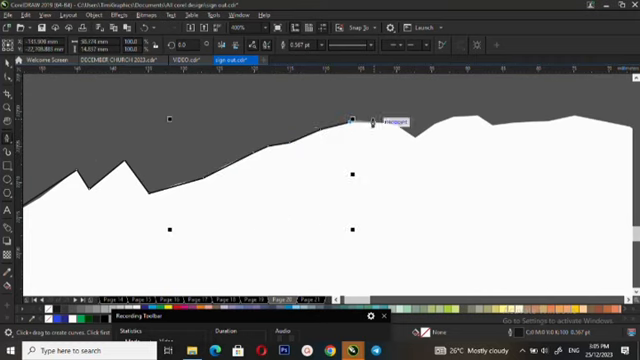
left_click_drag(356, 120, 412, 140)
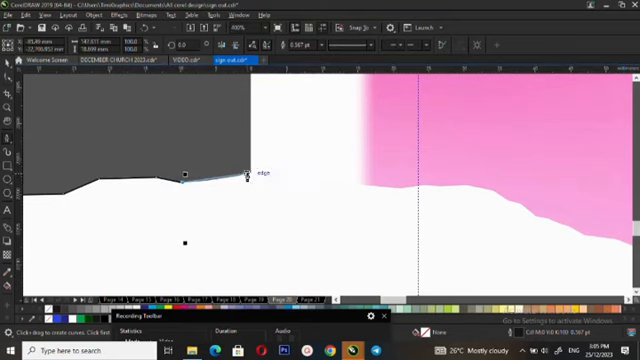
left_click_drag(252, 176, 368, 190)
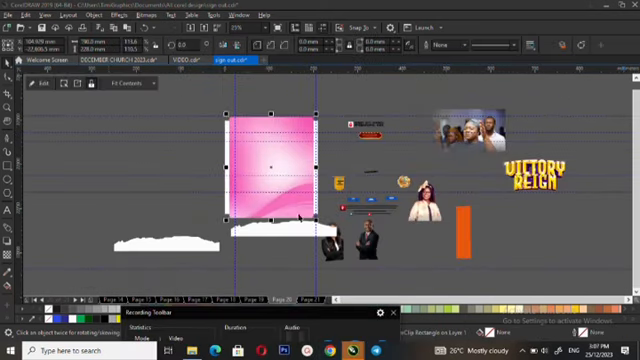
Bring up the context menu on the white wave shapes to position them along the bottom of the pink rectangle.
right_click(270, 164)
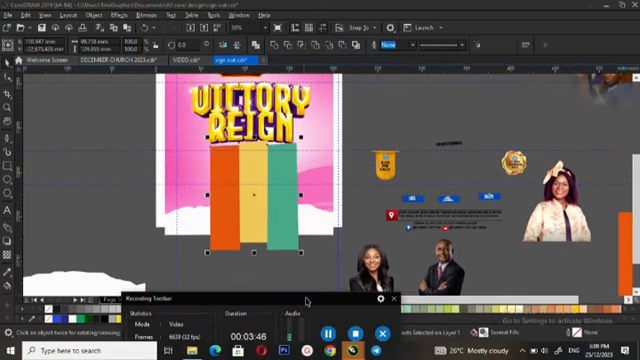
Place the selected object inside the coloured bar with PowerClip Inside from the context menu.
right_click(250, 184)
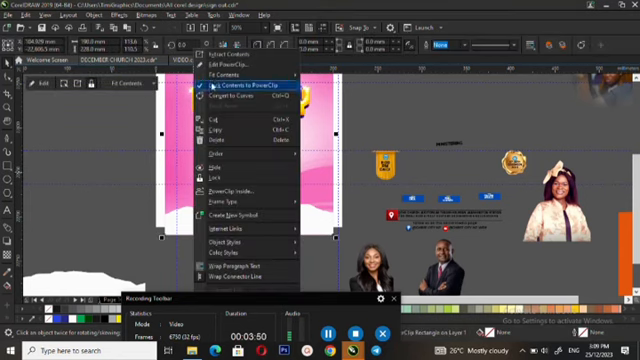
left_click(236, 96)
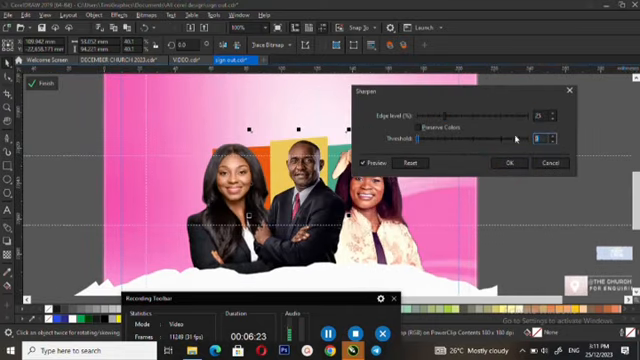
Apply the Sharpen effect to the speaker photos, adjusting Edge level and Threshold and confirming with OK.
left_click(508, 162)
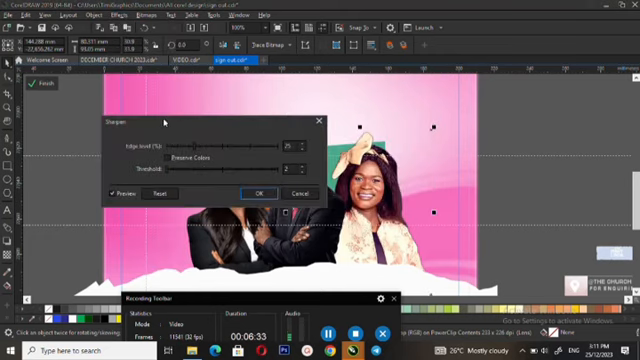
left_click(258, 192)
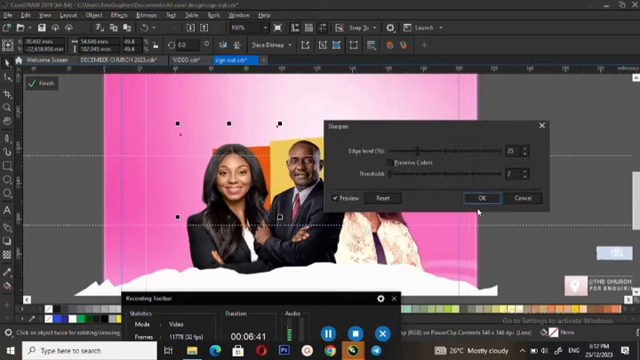
left_click(476, 198)
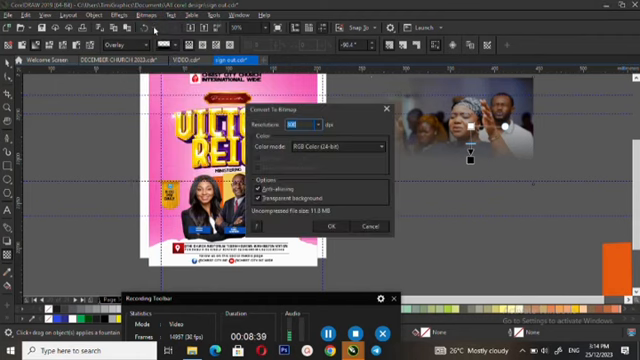
Convert the speaker picture to an RGB anti-aliased bitmap and confirm the conversion.
left_click(332, 226)
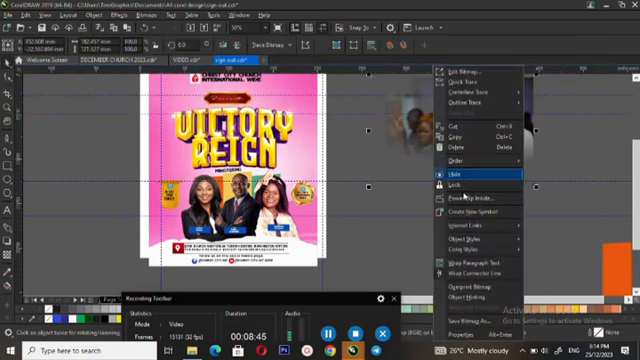
left_click(452, 176)
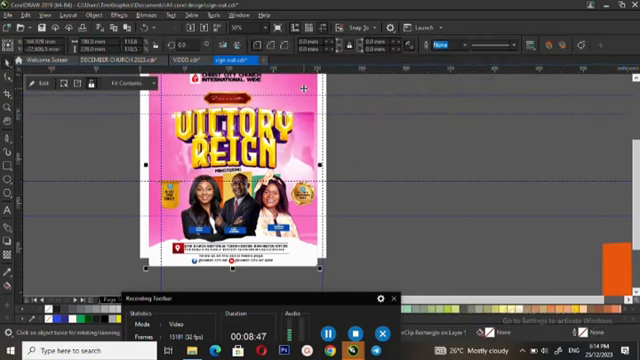